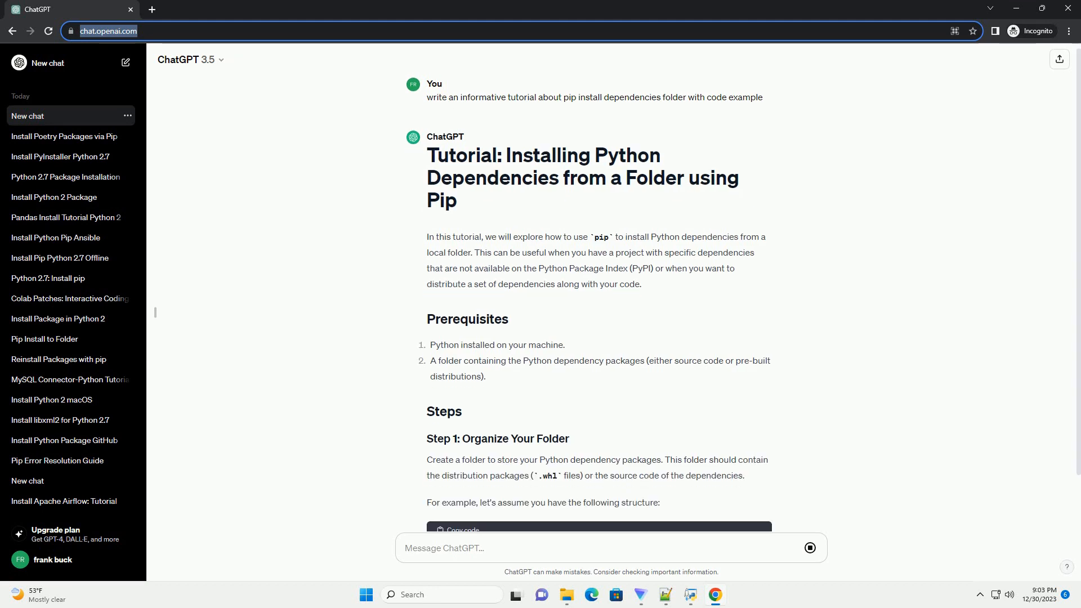
scroll(down, 3)
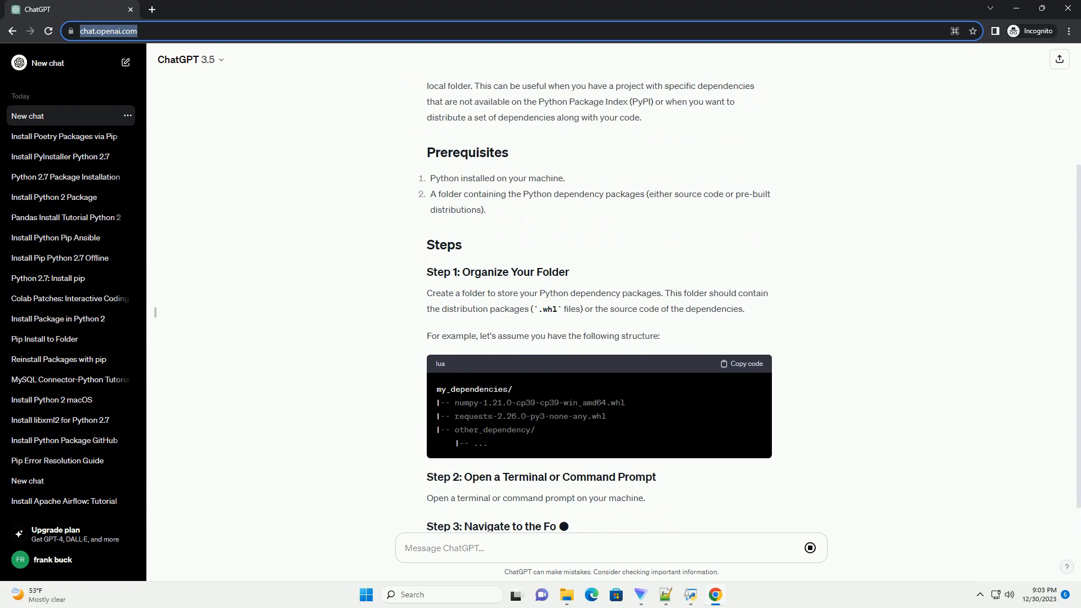
scroll(down, 3)
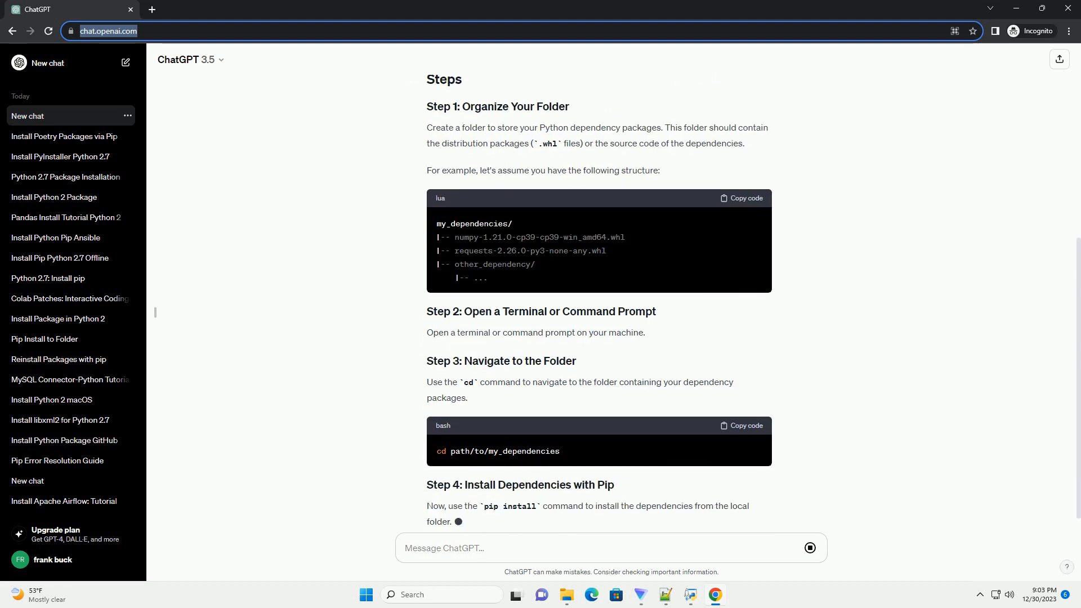
scroll(down, 3)
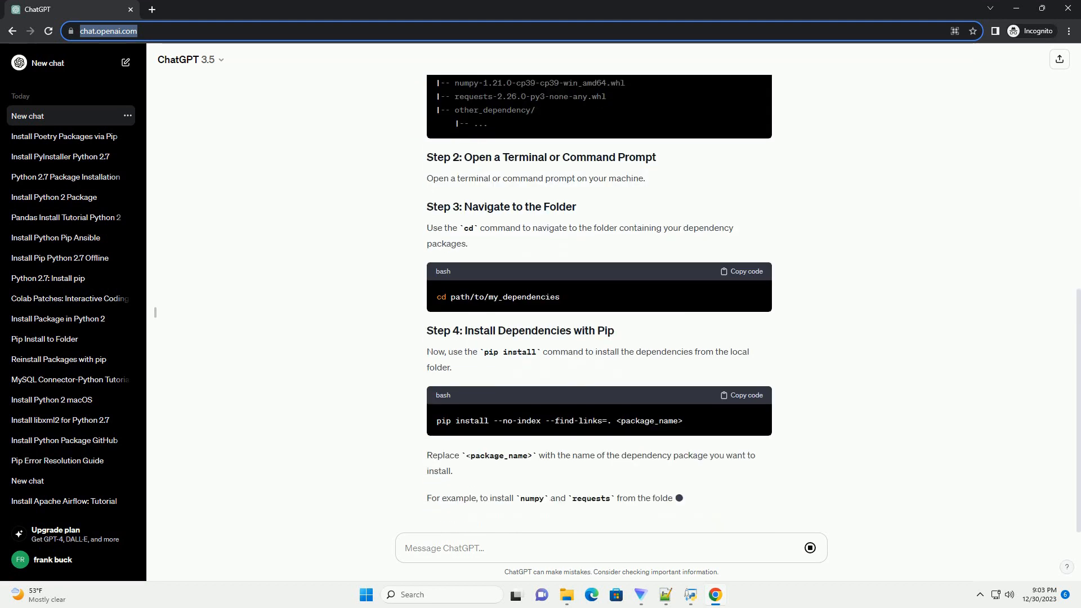
scroll(down, 3)
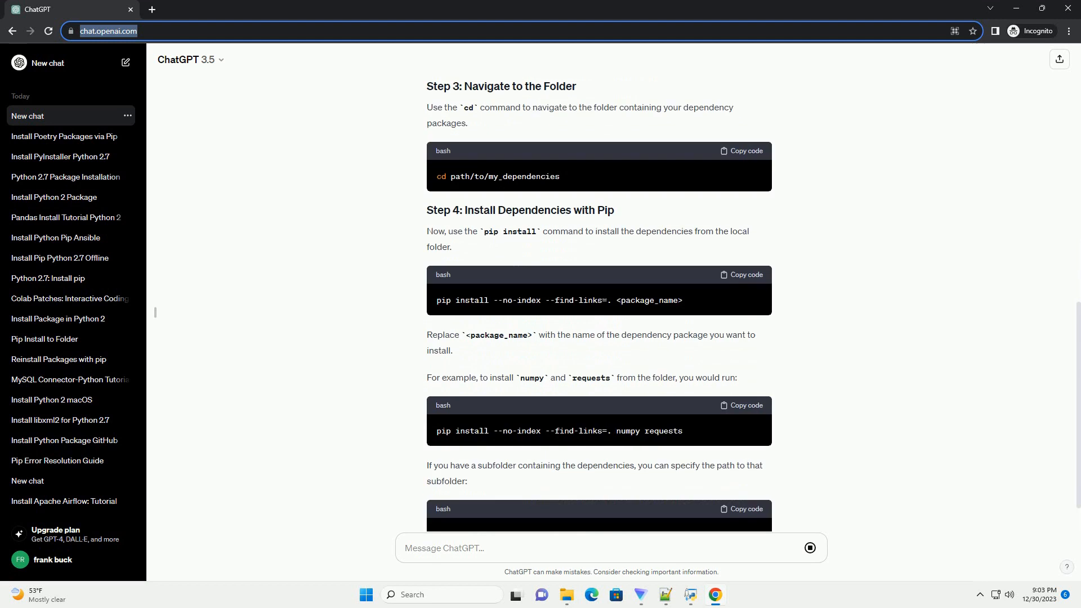
scroll(down, 3)
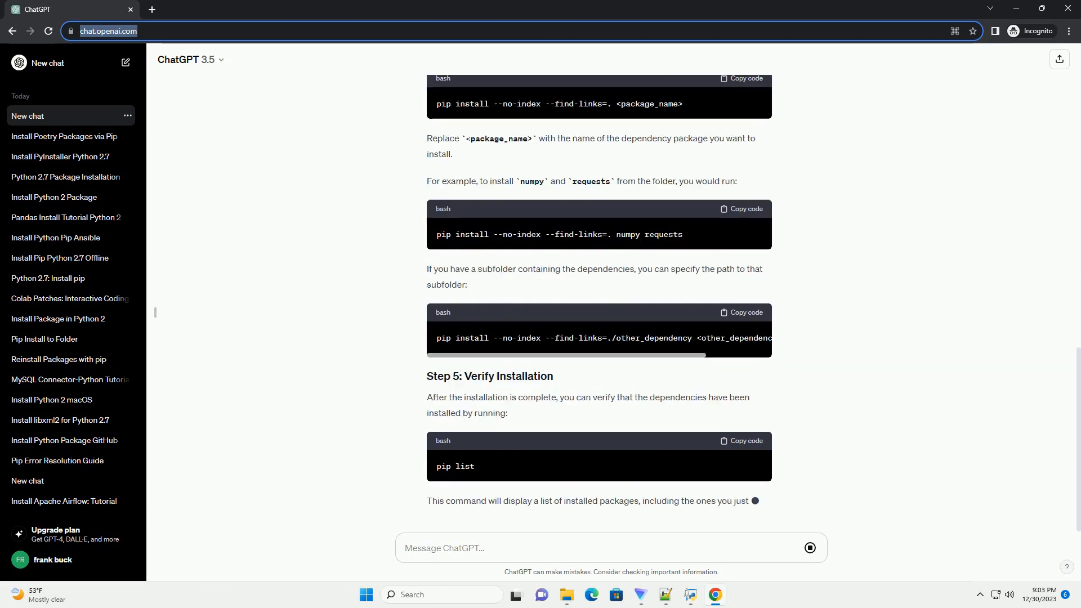
scroll(down, 3)
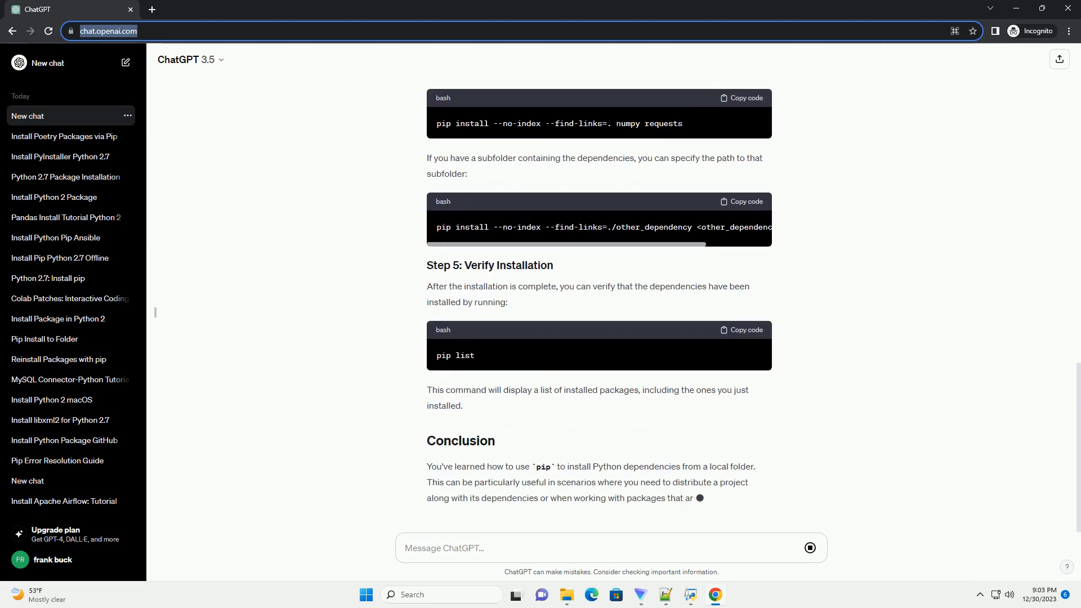